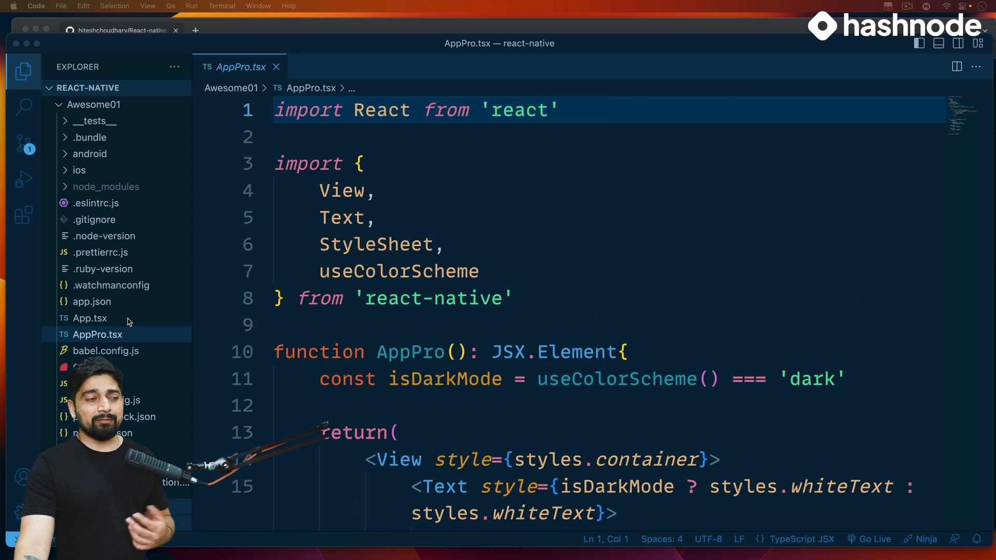
# Open App.tsx and scroll through it to compare with AppPro.tsx.
pyautogui.click(90, 318)
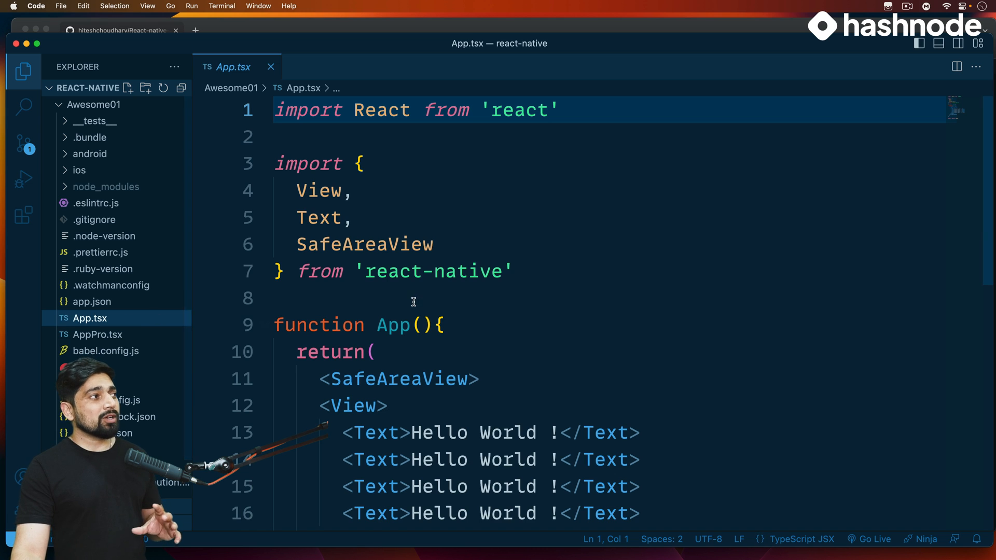
pyautogui.scroll(-3)
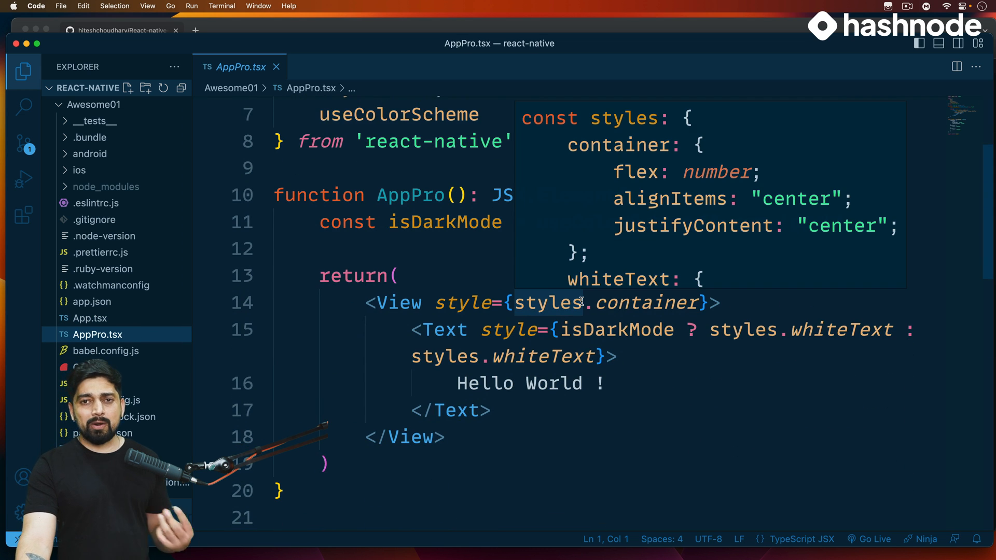
pyautogui.scroll(-3)
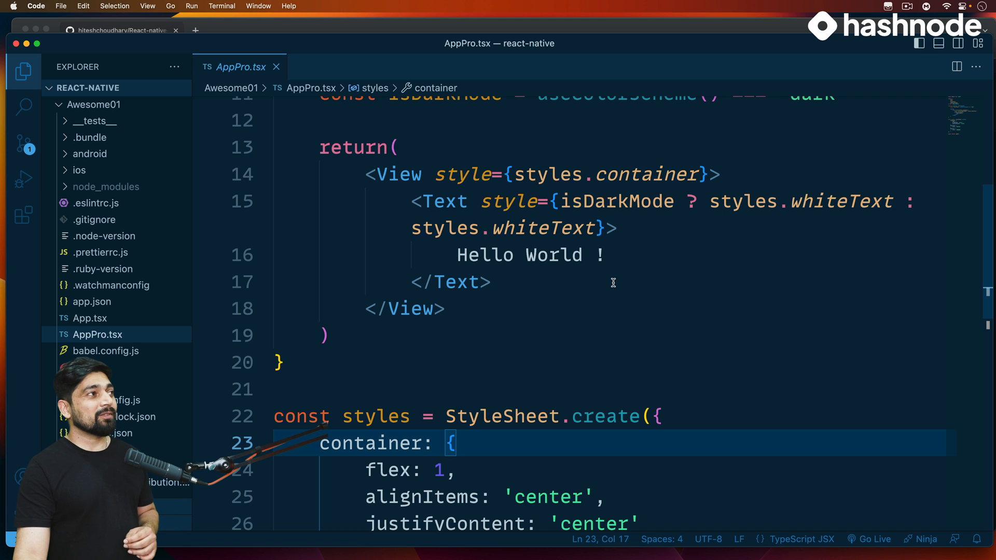
# Collapse the Awesome01 folder, open Readme.md, and bring up the GitHub profile in Chrome.
pyautogui.click(66, 105)
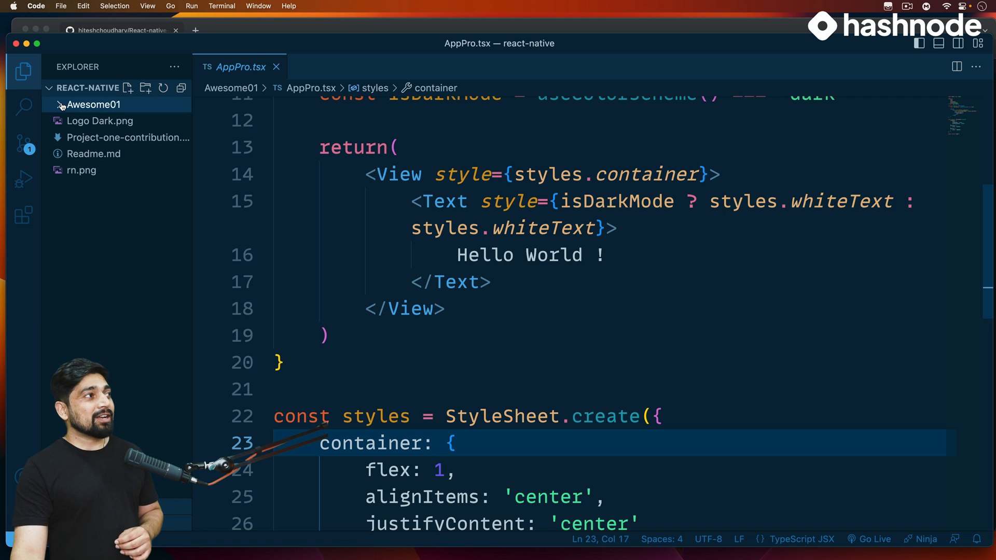
pyautogui.click(94, 104)
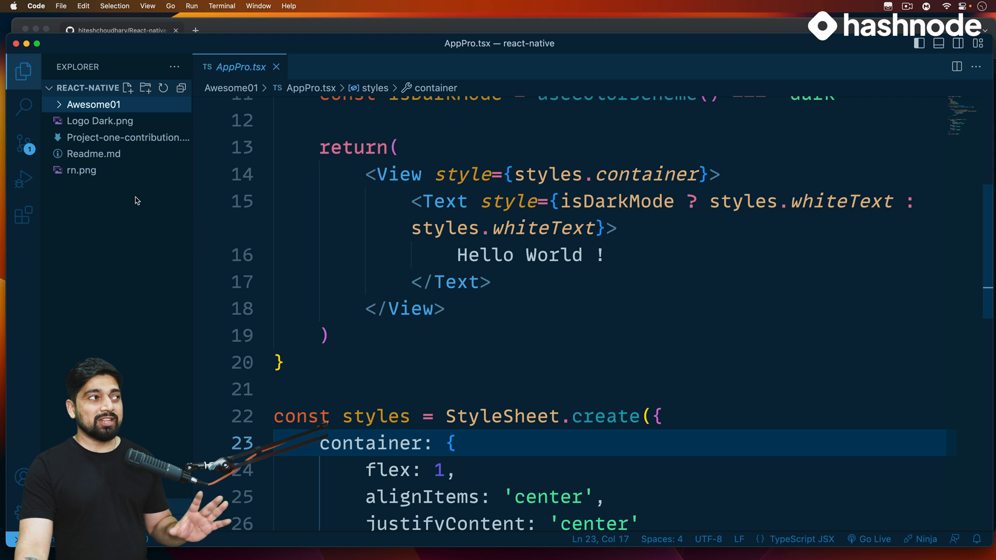
pyautogui.click(93, 153)
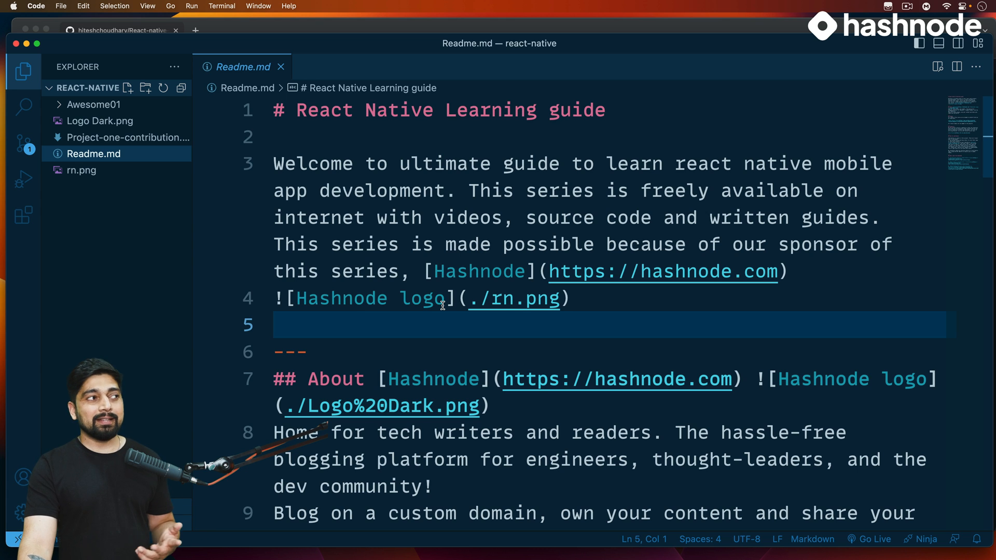
pyautogui.click(129, 138)
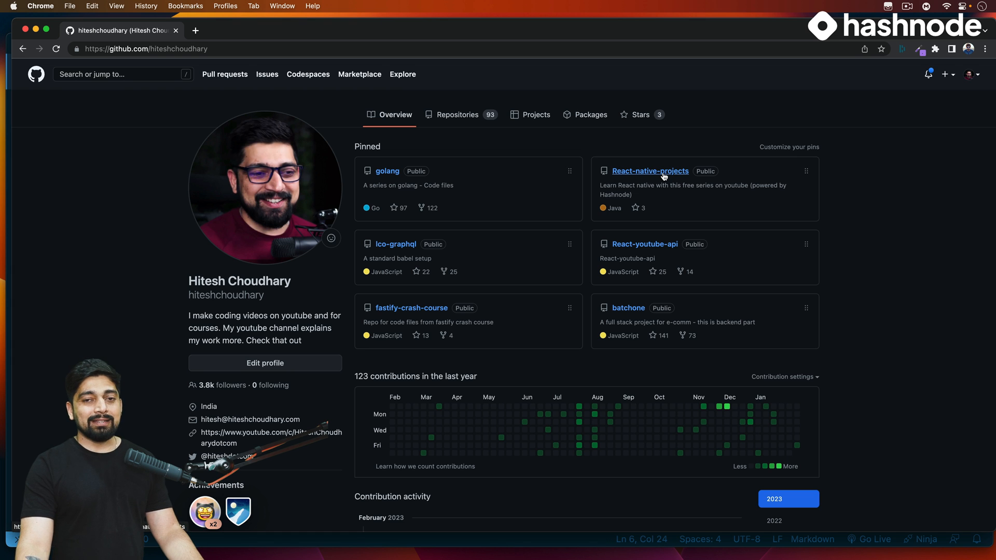
# Open the pinned React-native-projects repository from the GitHub profile.
pyautogui.click(650, 170)
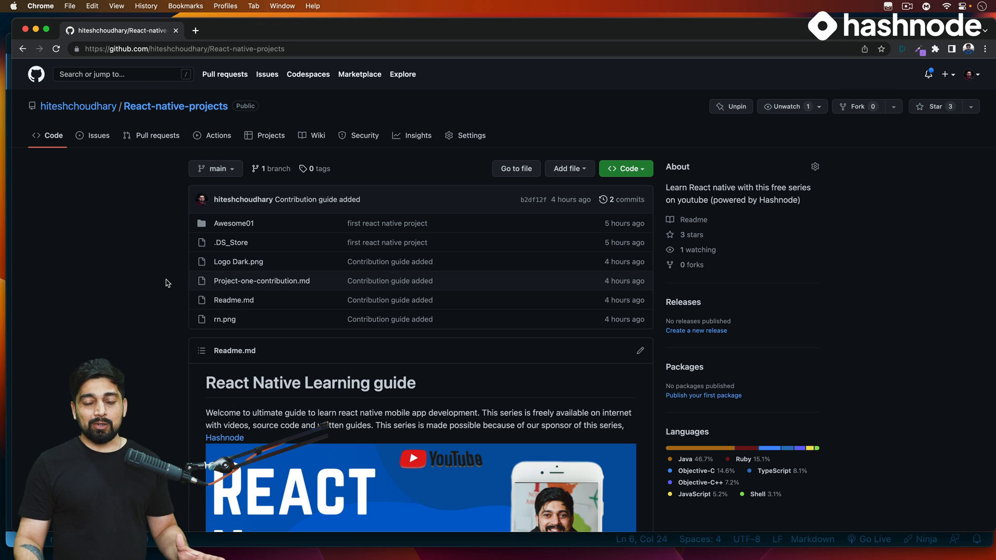
pyautogui.moveTo(250, 224)
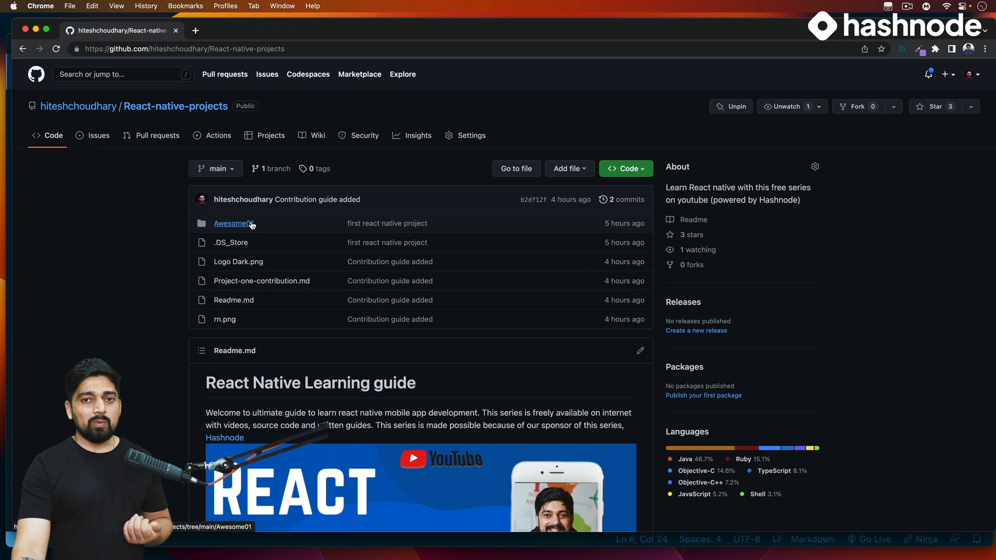
pyautogui.moveTo(158, 246)
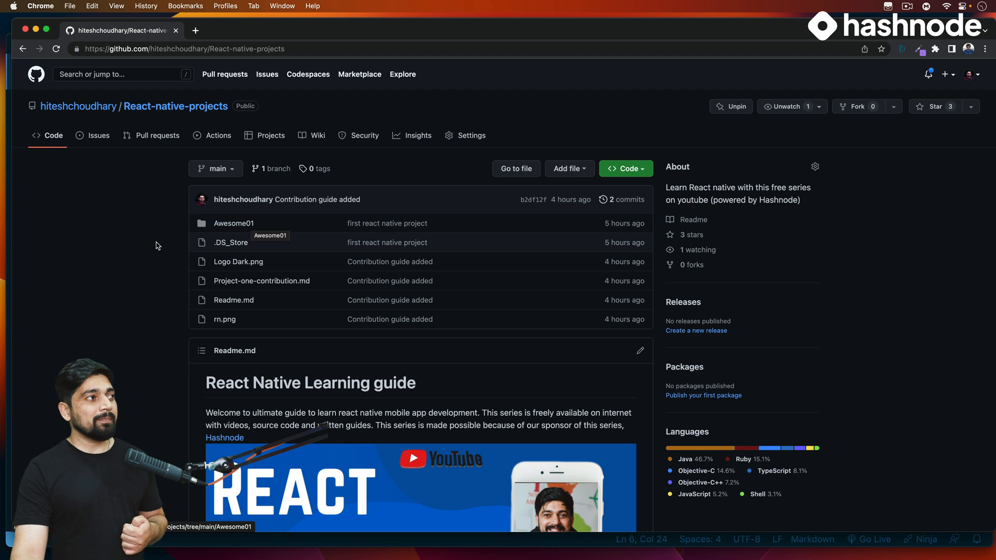
pyautogui.scroll(-3)
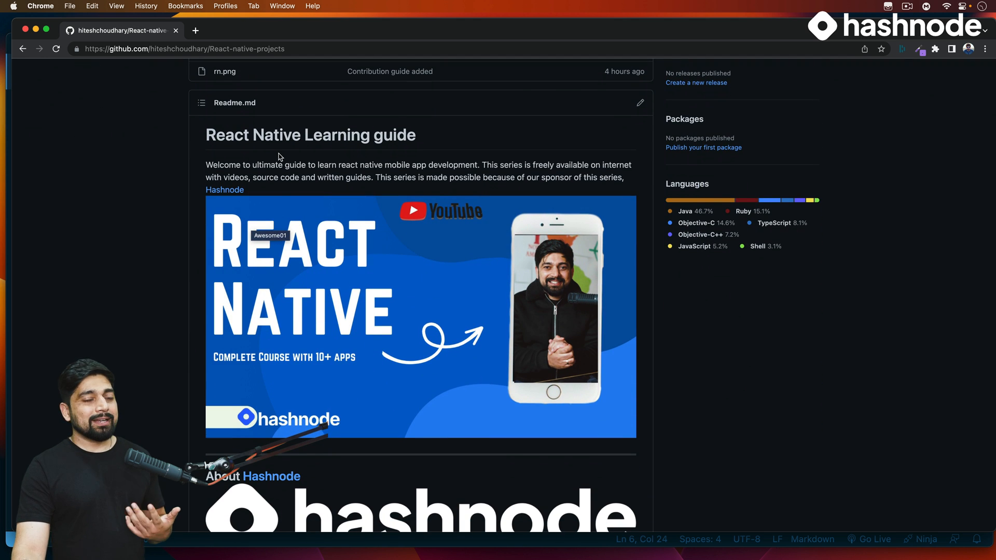
pyautogui.moveTo(395, 136)
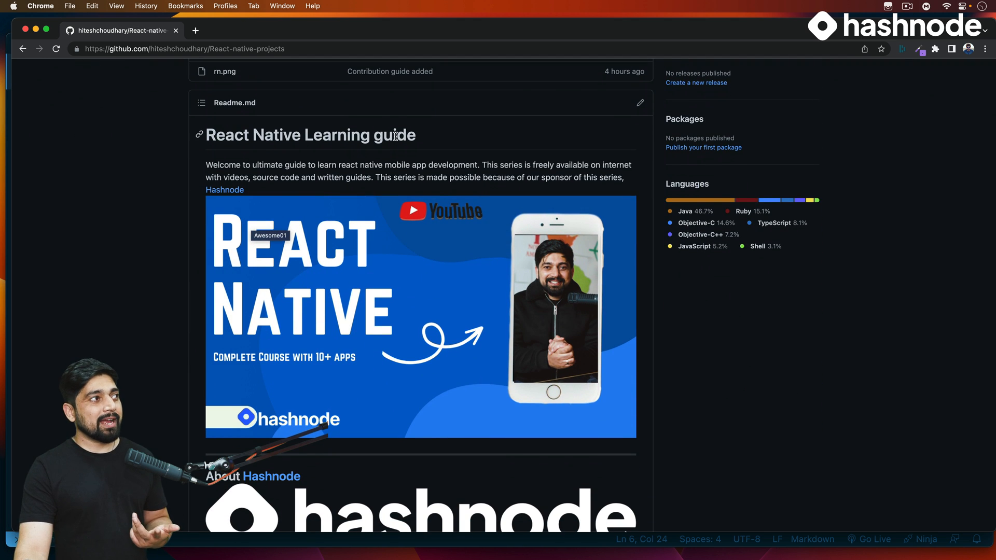
pyautogui.scroll(-3)
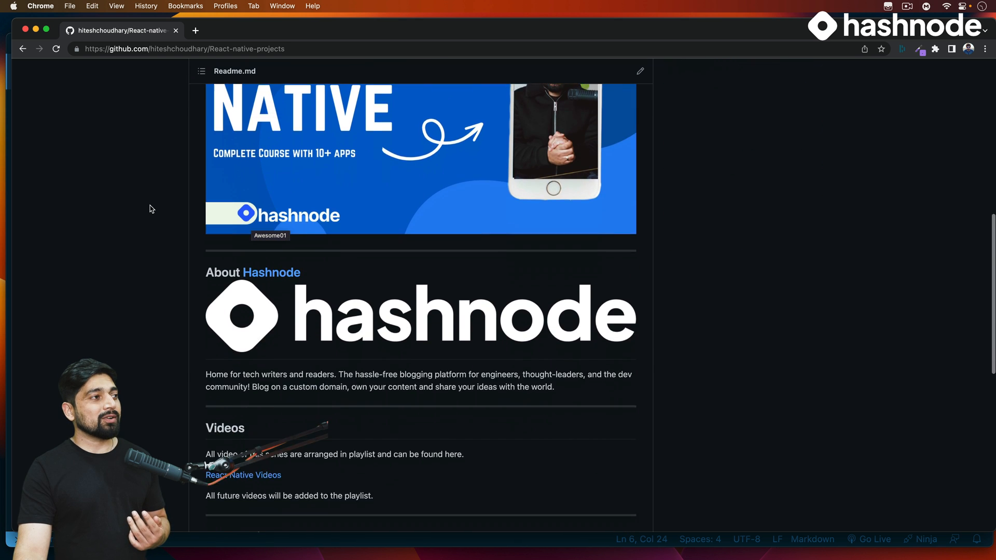
pyautogui.scroll(-3)
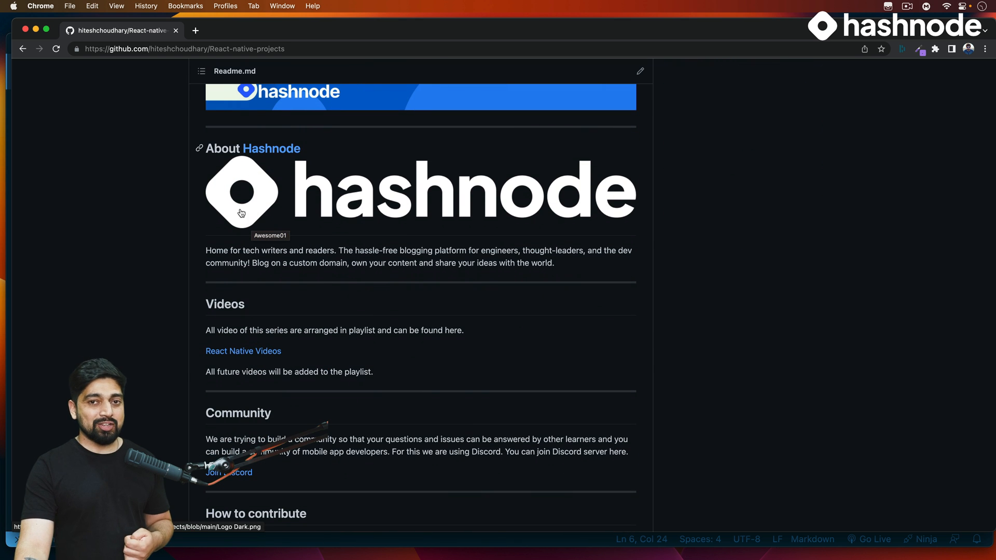
pyautogui.scroll(-3)
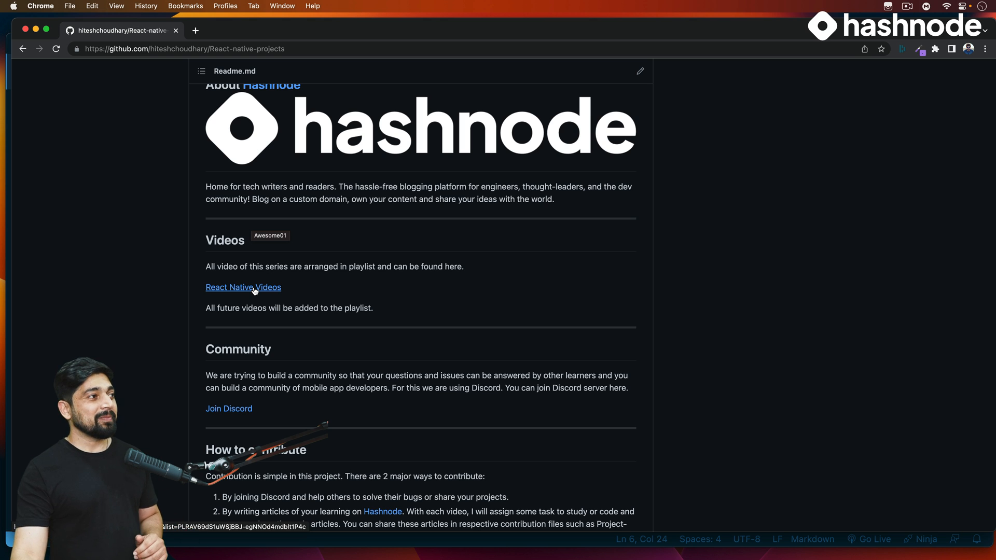
pyautogui.scroll(-3)
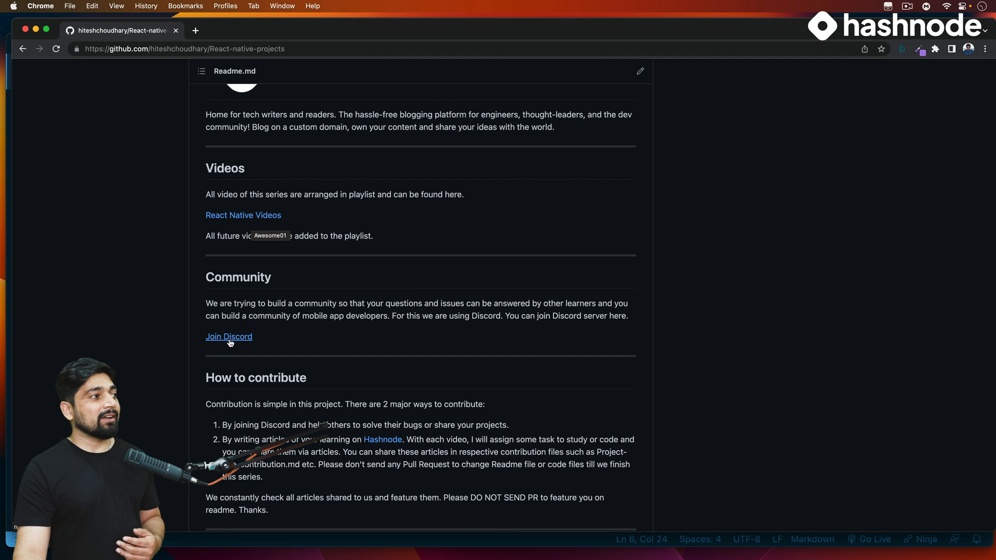
pyautogui.scroll(-3)
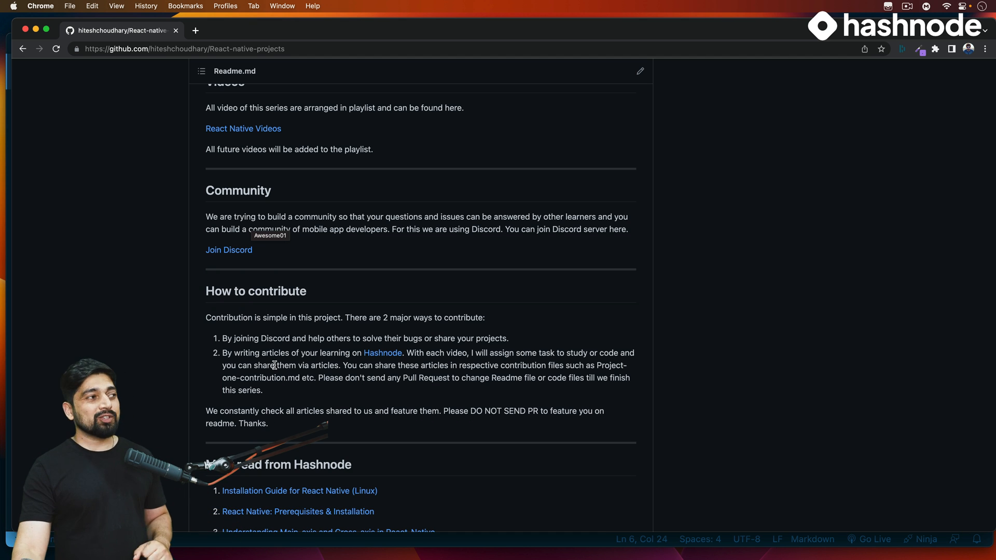
pyautogui.scroll(-3)
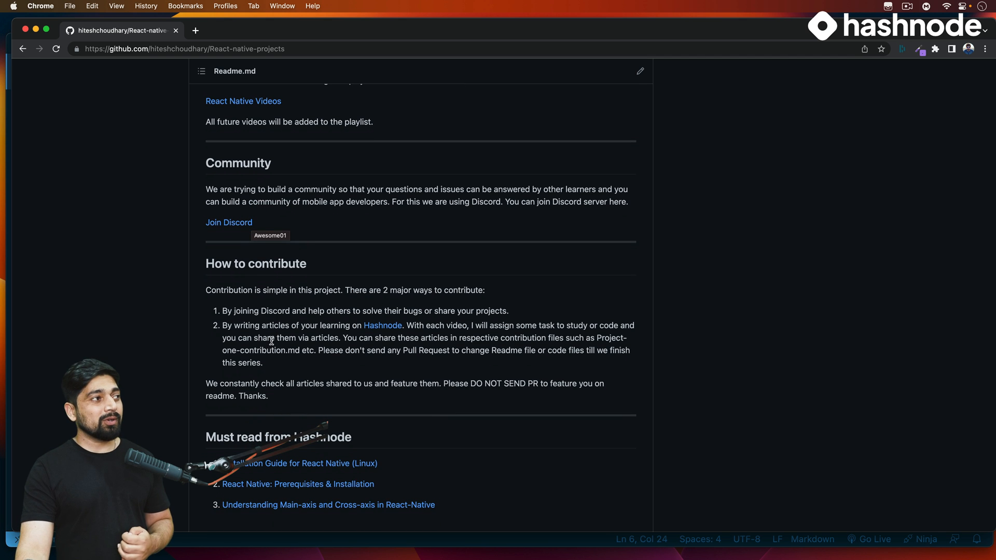
pyautogui.moveTo(227, 310); pyautogui.dragTo(379, 311)
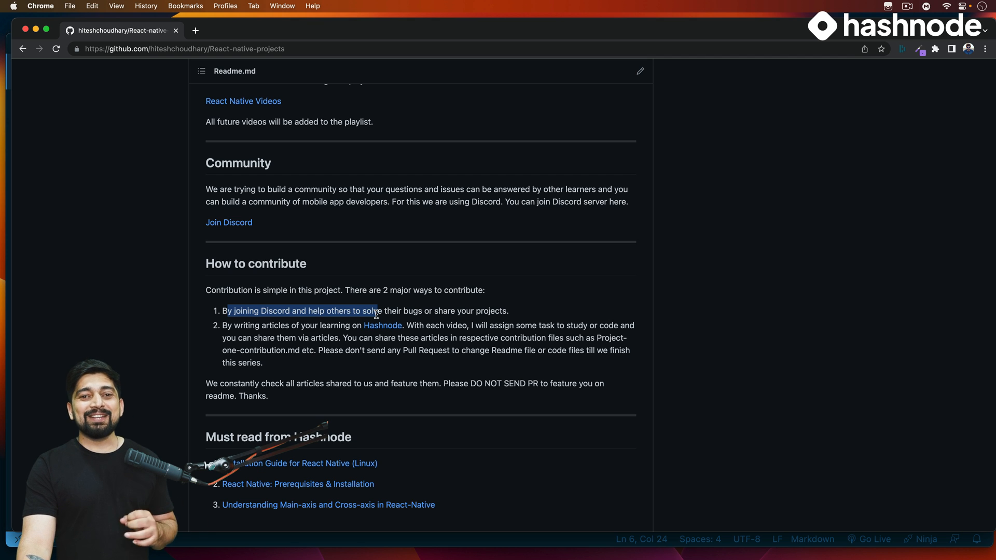
pyautogui.click(271, 325)
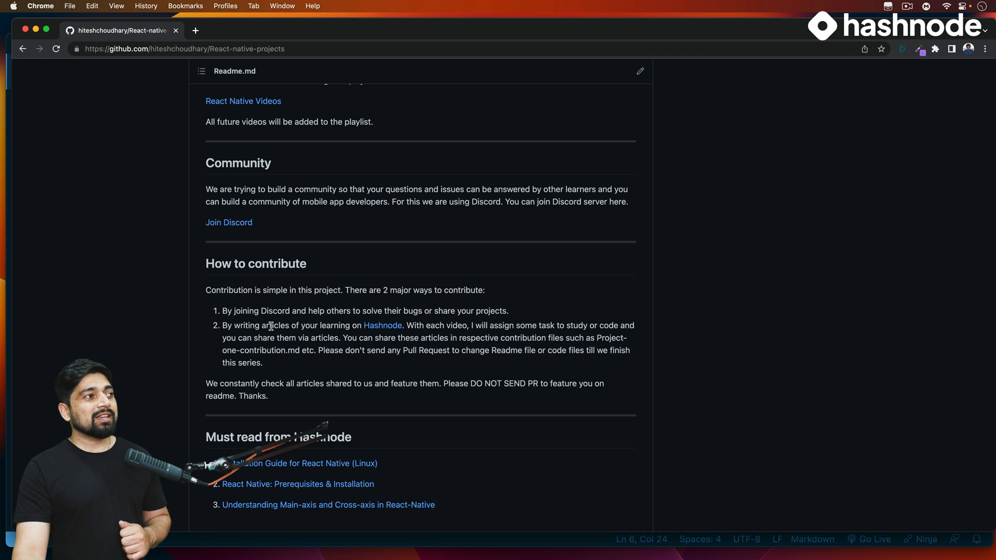
pyautogui.moveTo(260, 325); pyautogui.dragTo(333, 325)
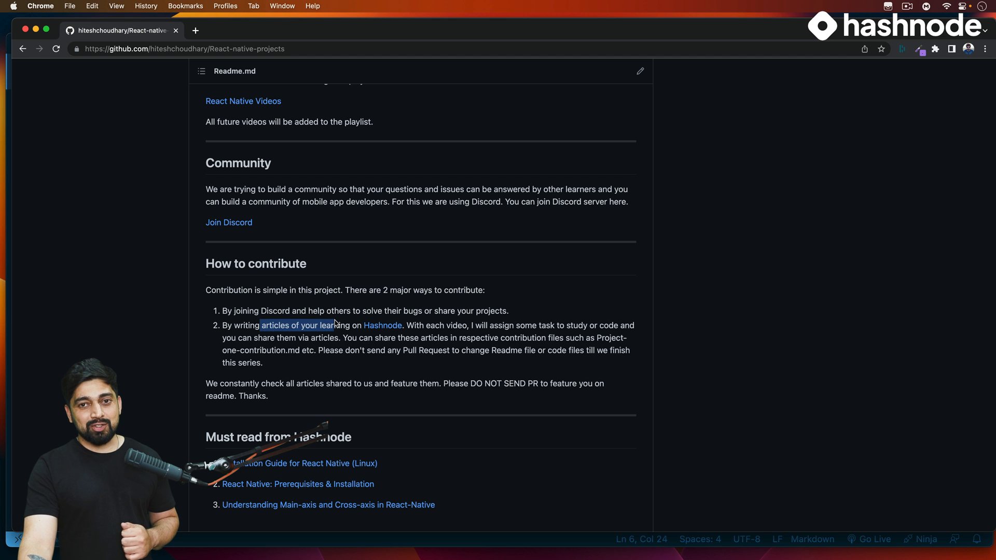
pyautogui.scroll(-3)
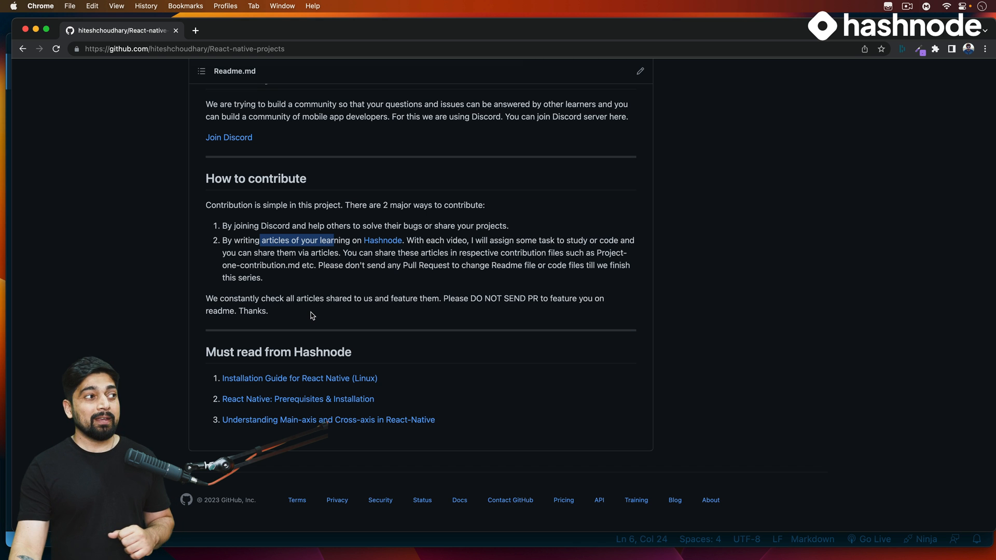
pyautogui.scroll(3)
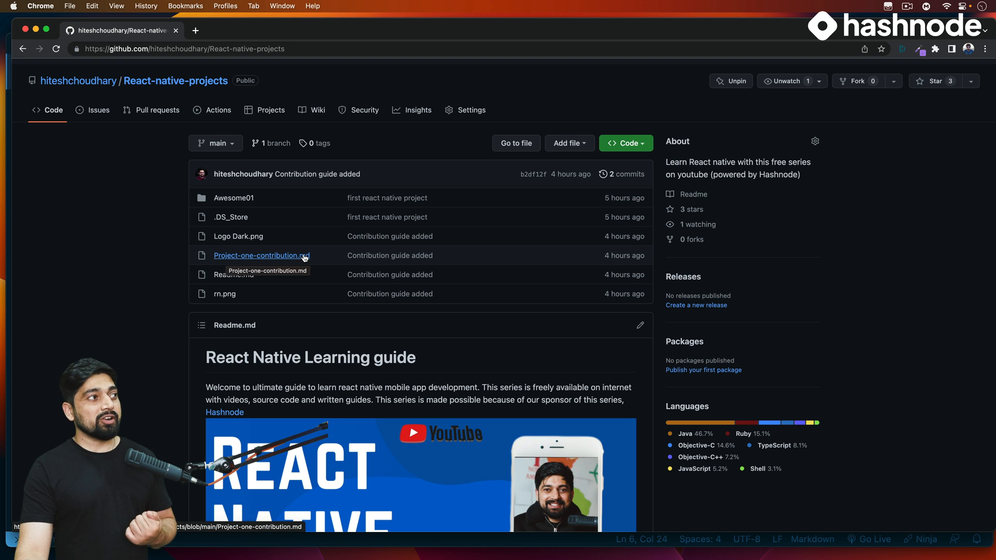
pyautogui.moveTo(244, 200)
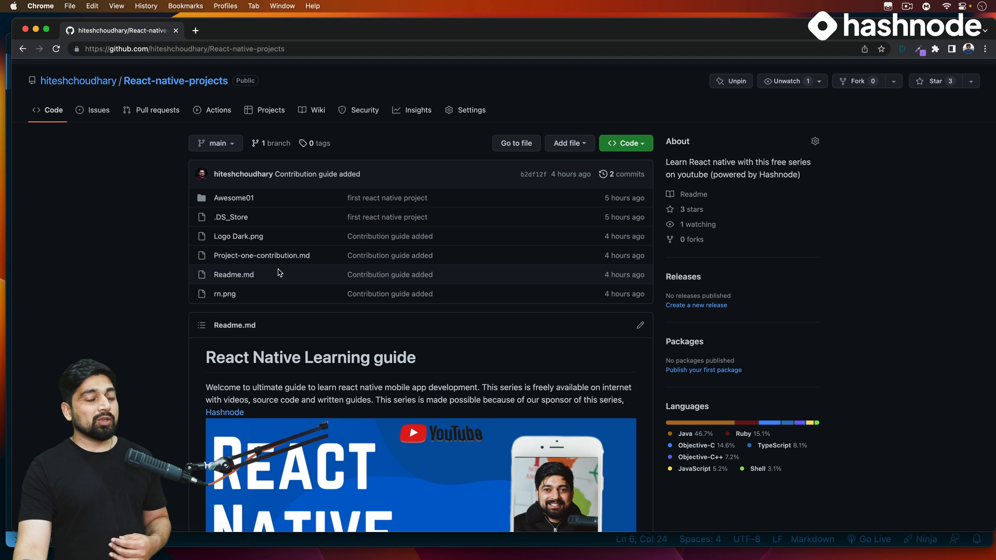
pyautogui.moveTo(265, 259)
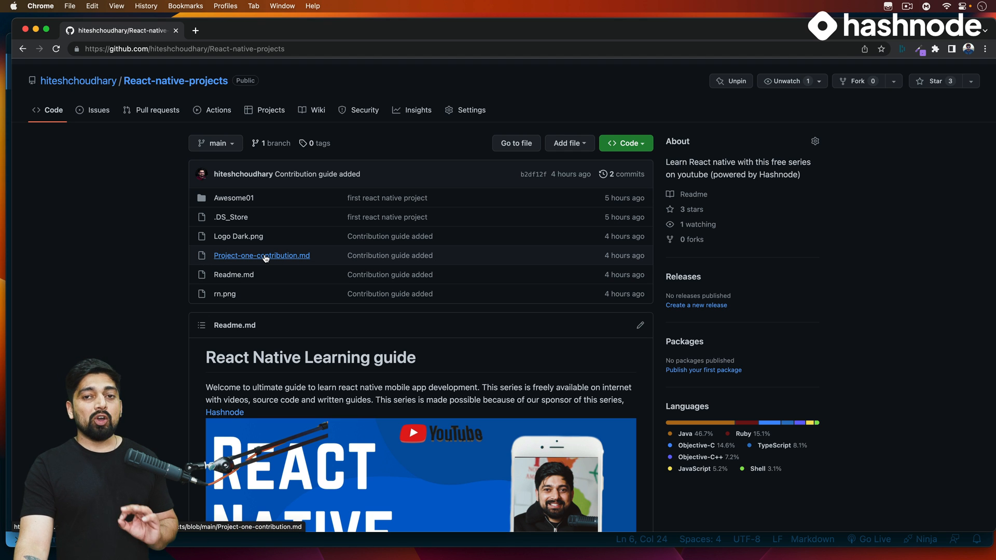
pyautogui.moveTo(265, 257)
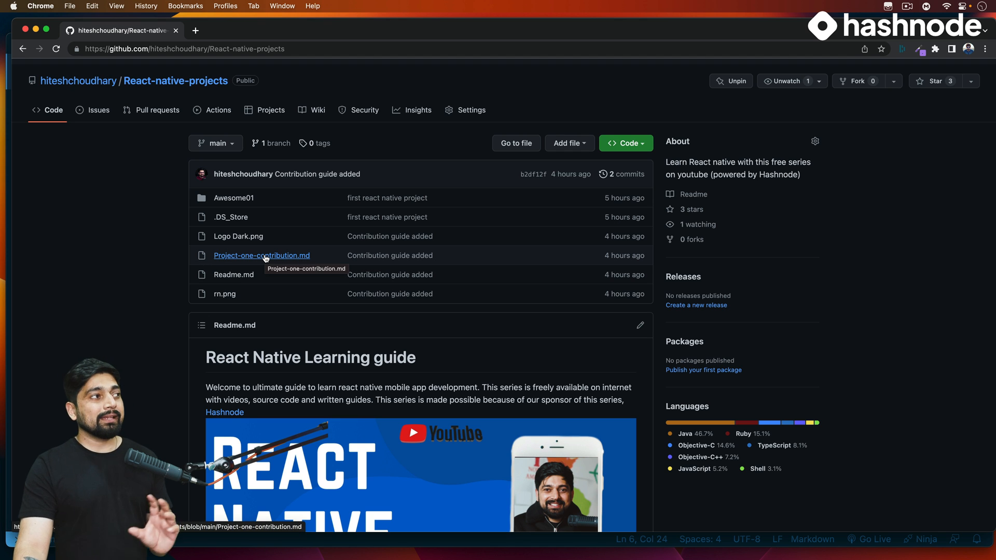
pyautogui.moveTo(243, 280)
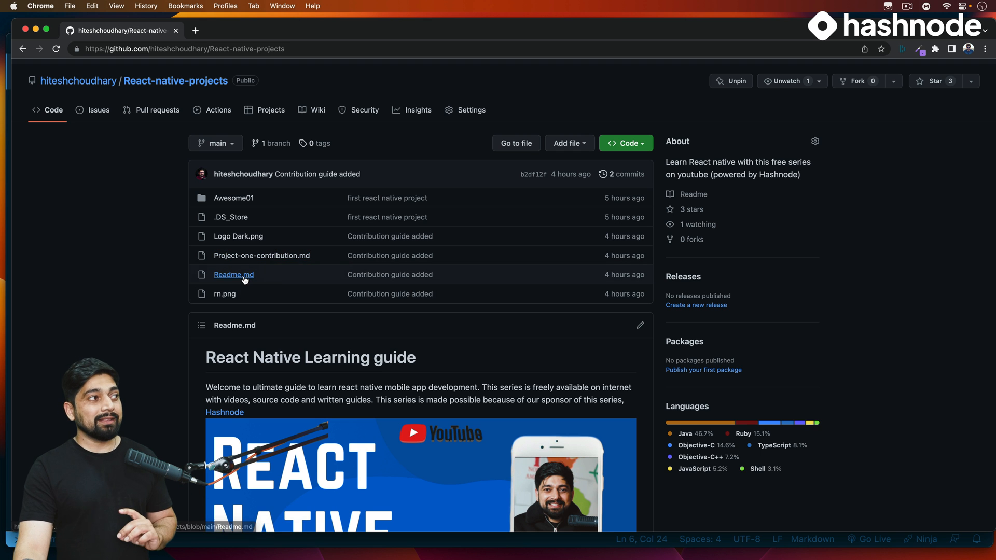
pyautogui.scroll(-3)
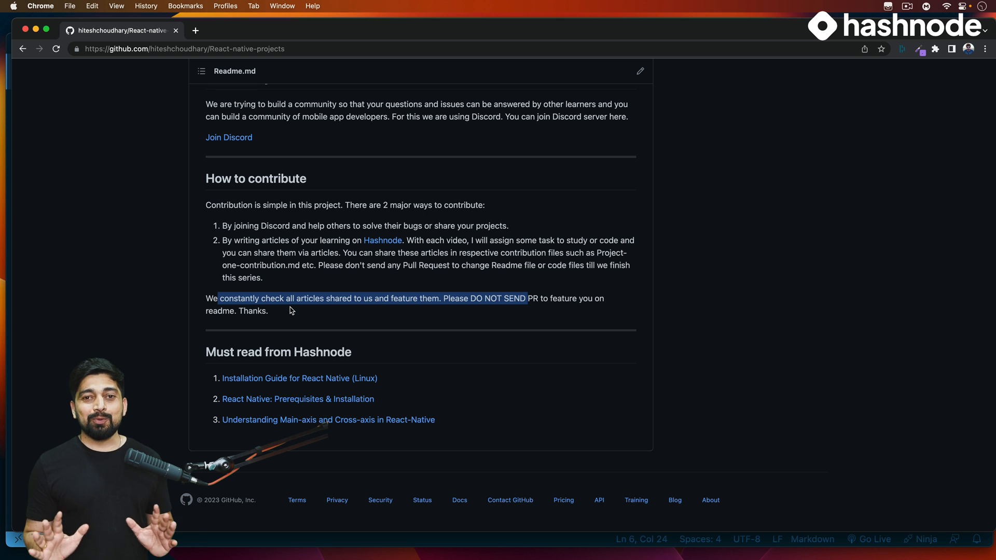
pyautogui.moveTo(338, 290)
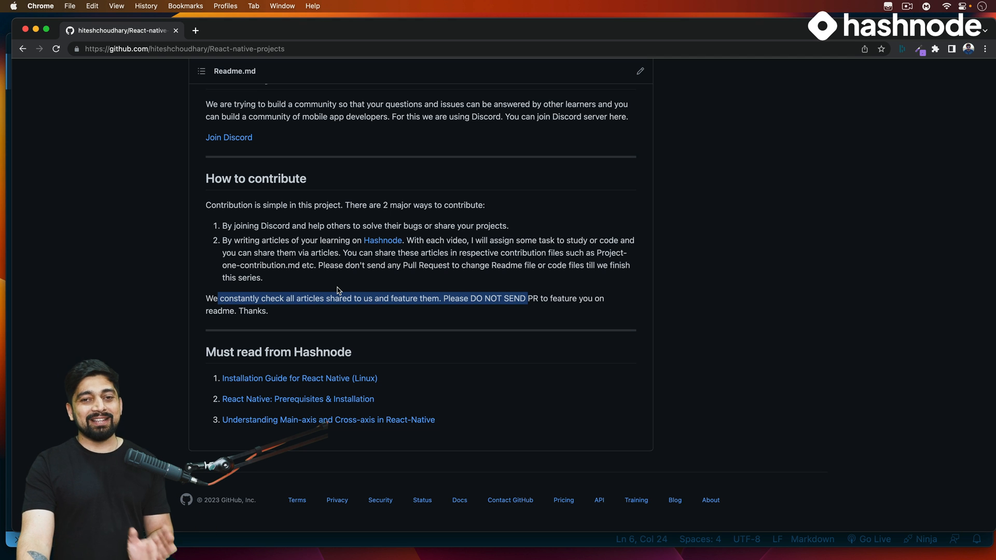
pyautogui.click(248, 262)
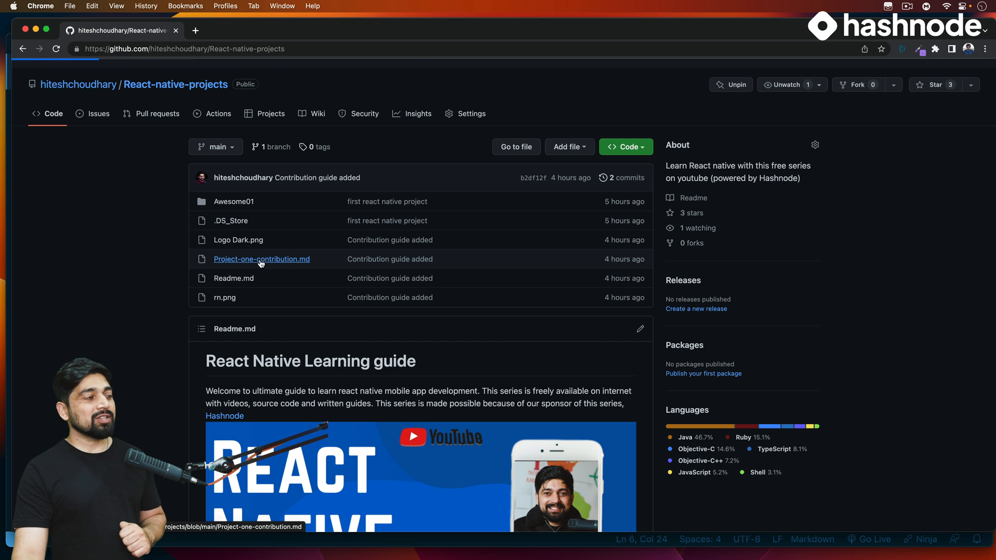
pyautogui.click(261, 258)
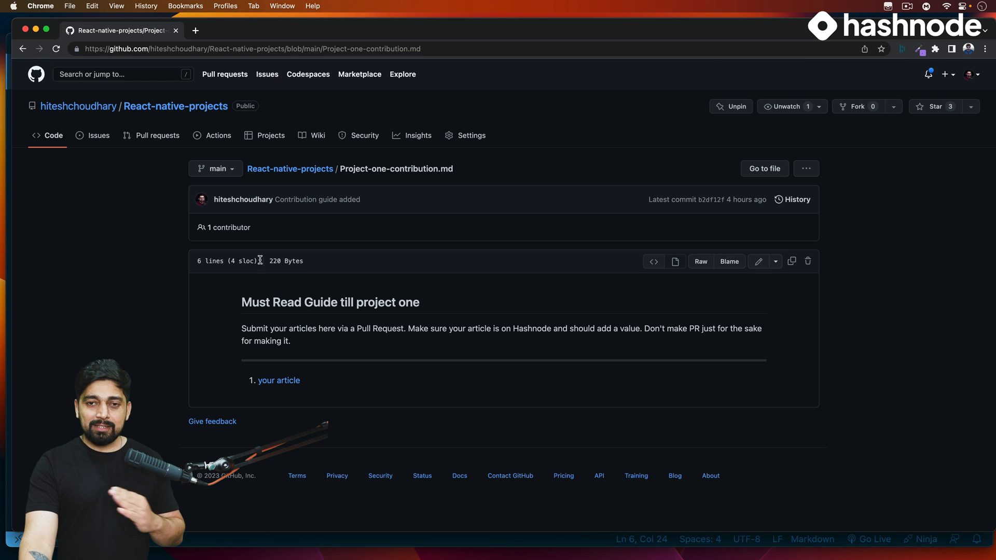
pyautogui.moveTo(268, 318)
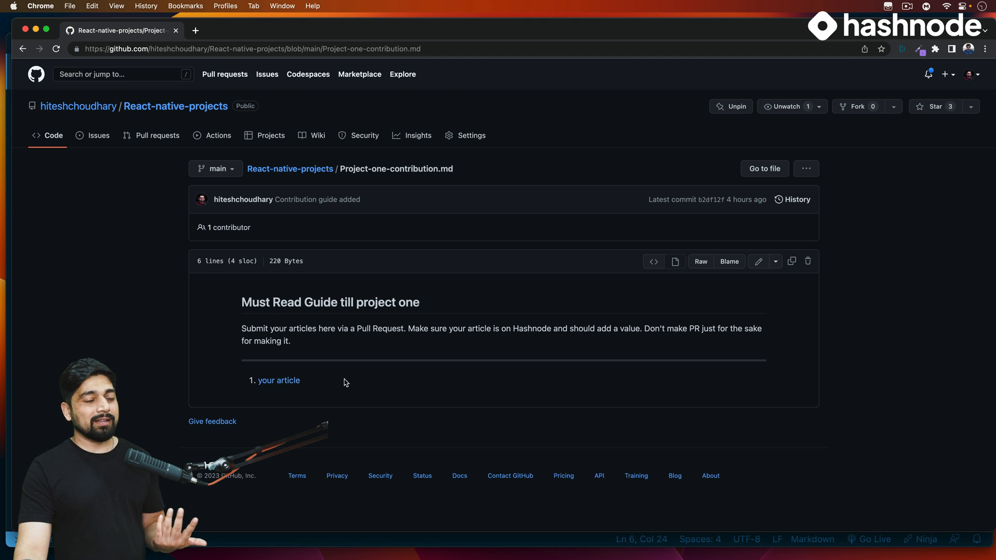
pyautogui.moveTo(375, 381)
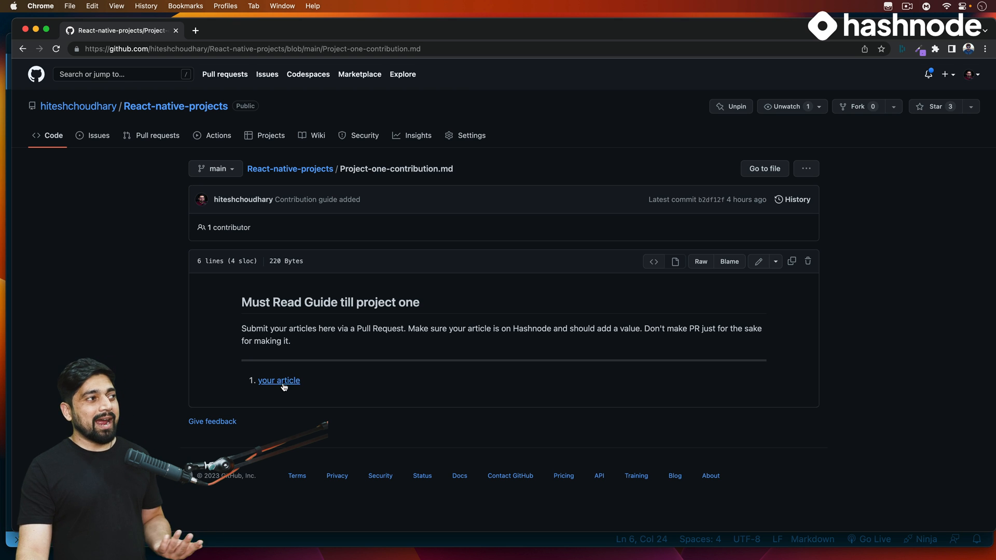
pyautogui.moveTo(436, 382)
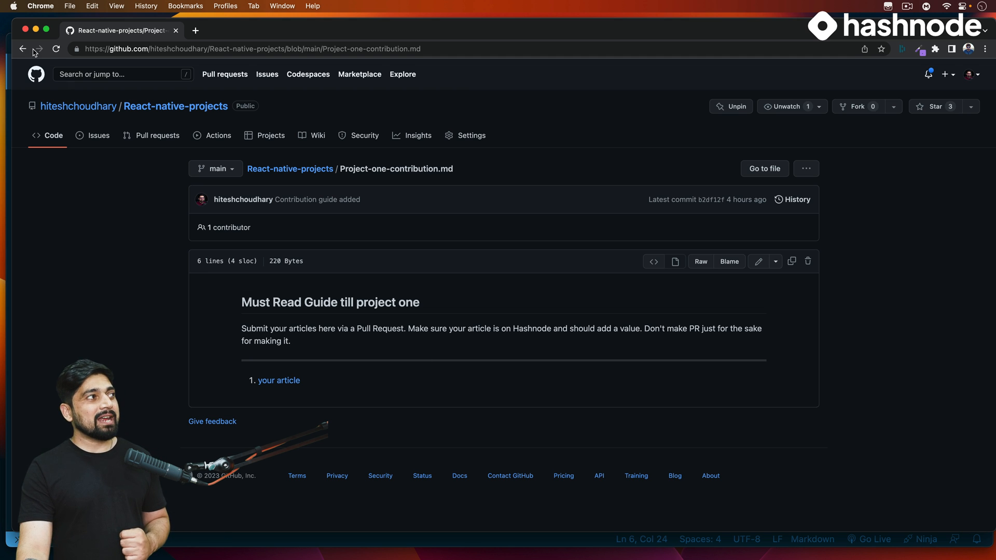
pyautogui.click(21, 48)
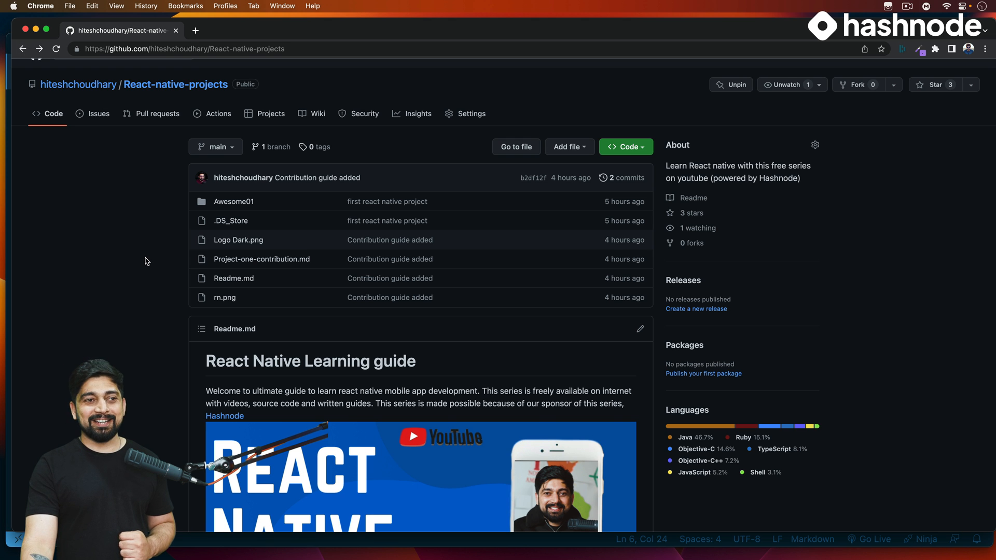
pyautogui.scroll(-3)
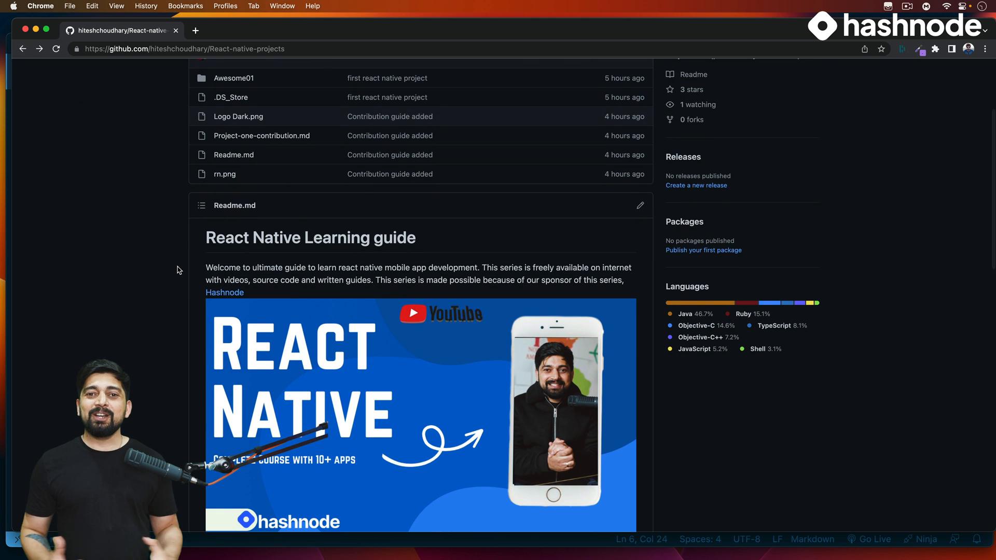